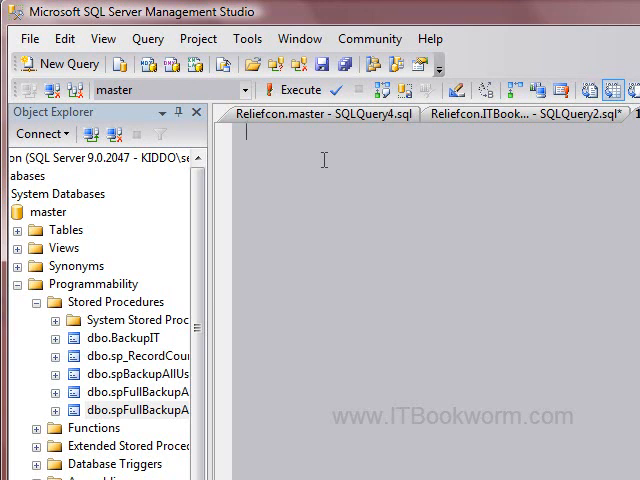
# Step: Write the query dbcc sqlperf(logspace) in the empty query window
pyautogui.write('sql')
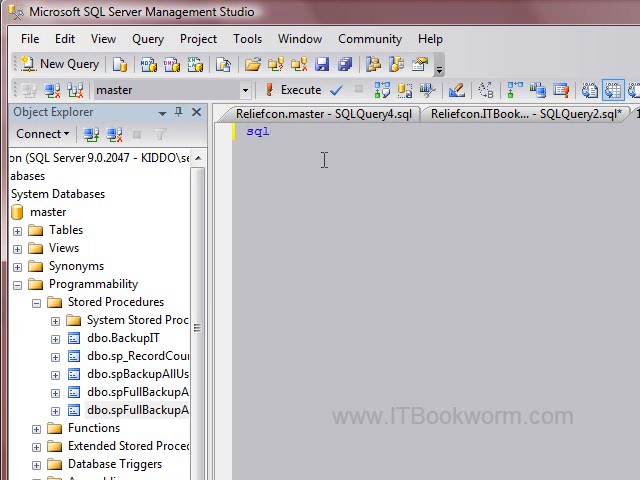
pyautogui.write('dbcc')
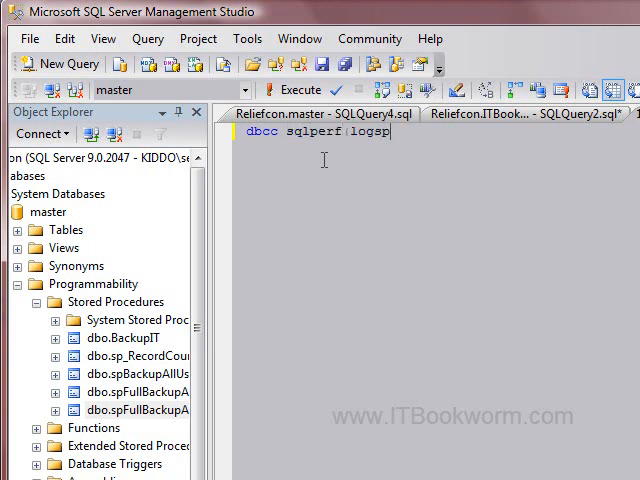
pyautogui.write('ace)')
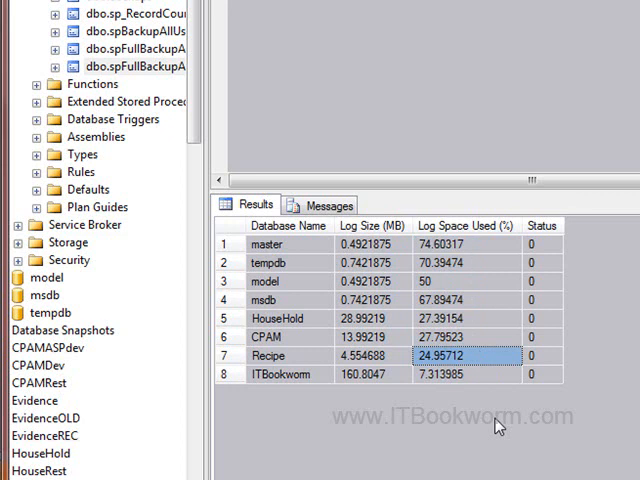
# Step: Review the results grid columns: Log Space Used (%), Log Size and Database Name for each database
pyautogui.click(452, 224)
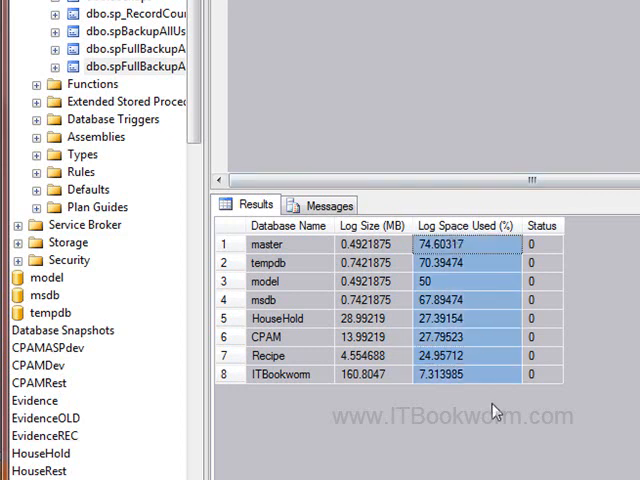
pyautogui.click(380, 224)
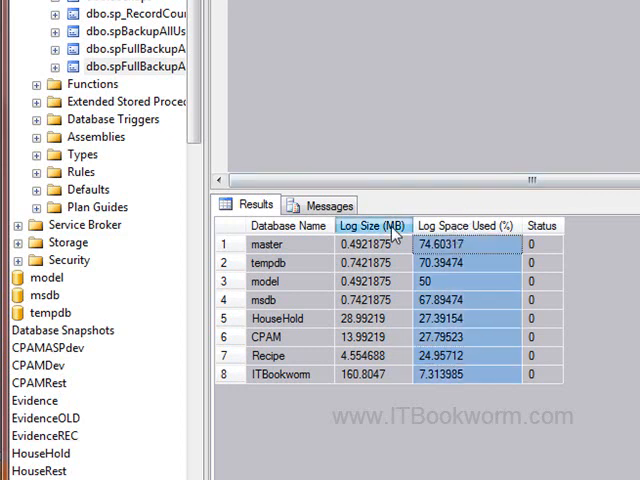
pyautogui.click(232, 224)
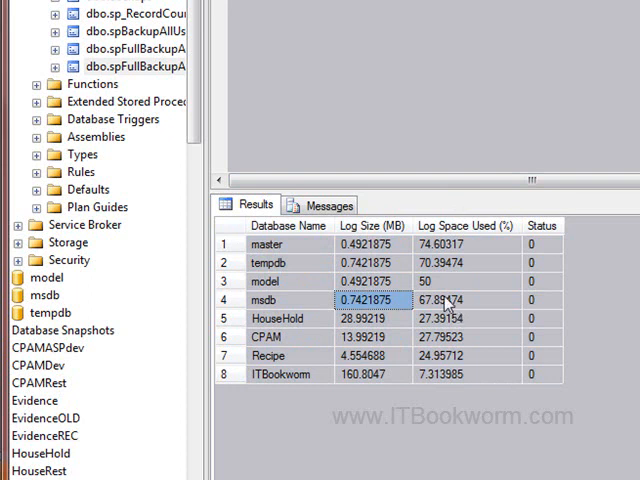
pyautogui.moveTo(330, 234)
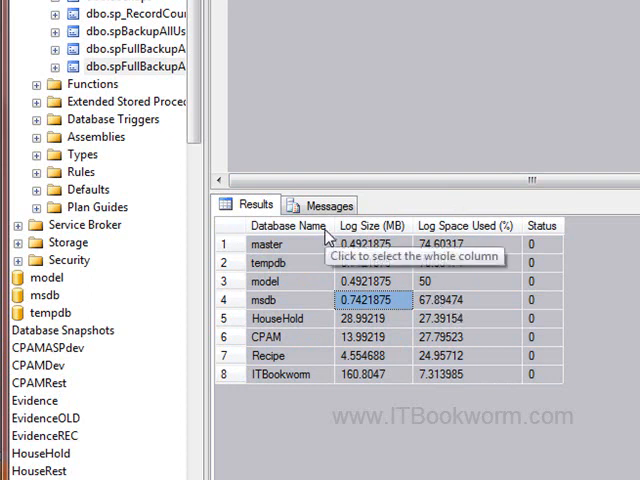